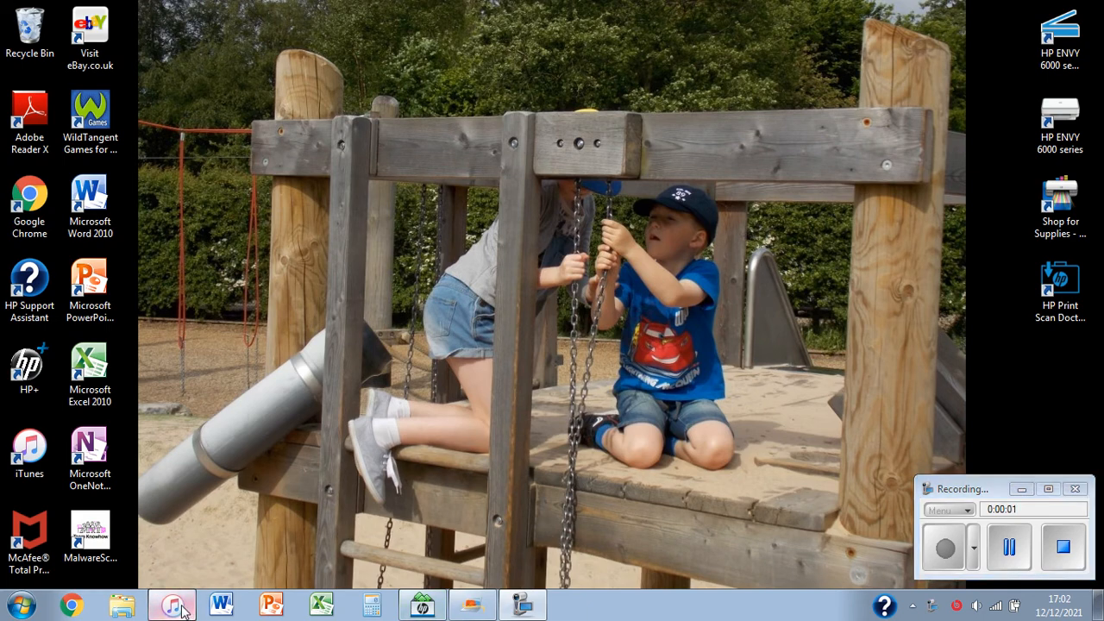
- Launch iTunes from the taskbar to show the Recently Added albums
left_click(173, 604)
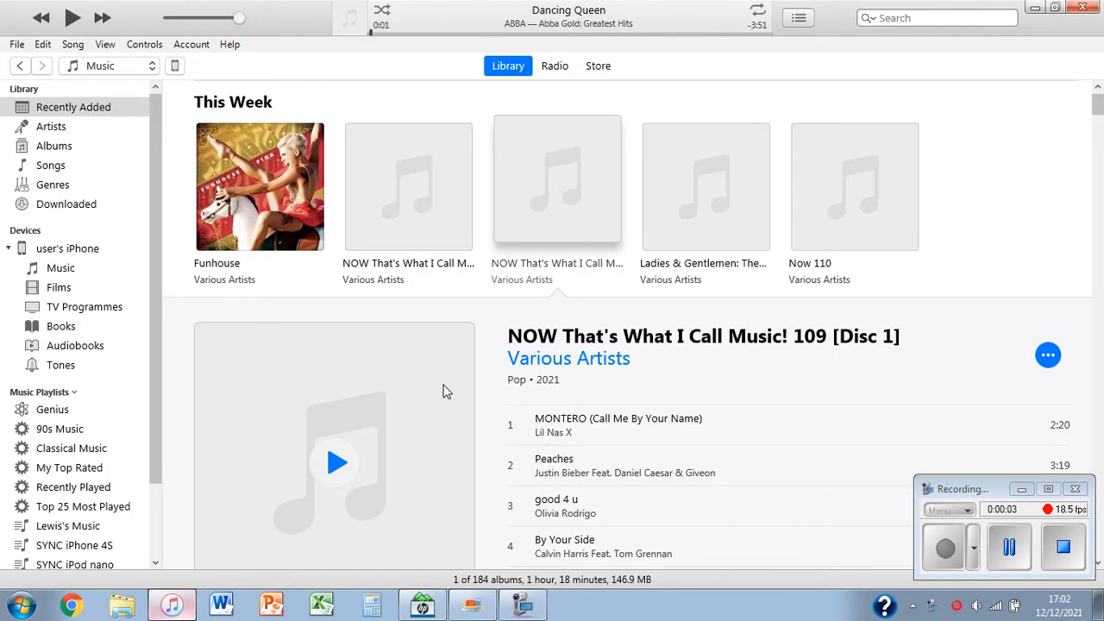
mouse_move(476, 196)
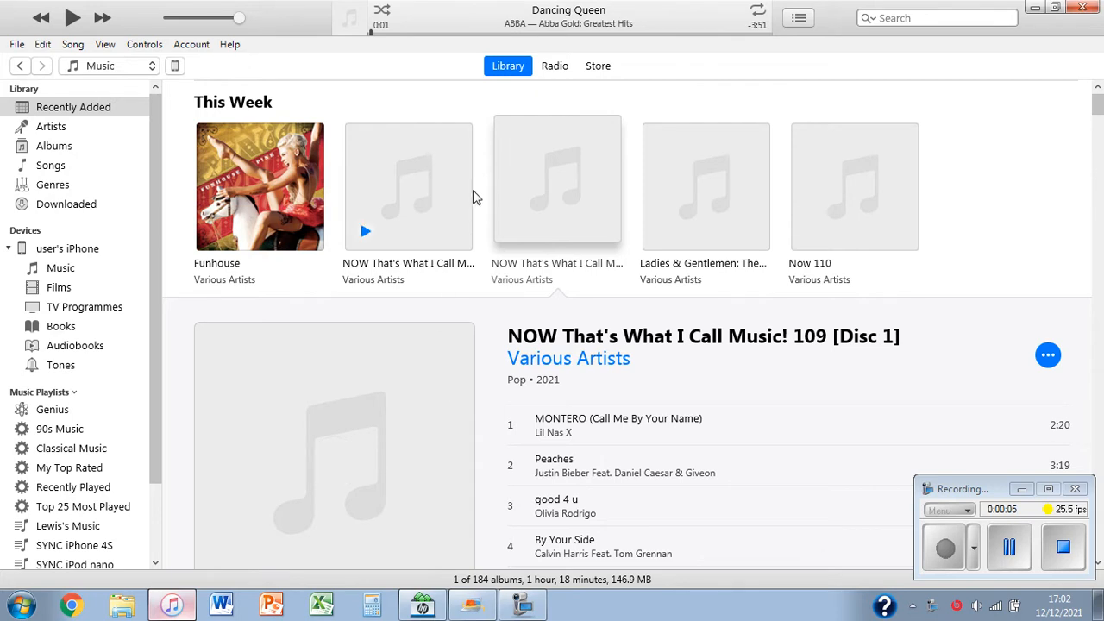
mouse_move(528, 243)
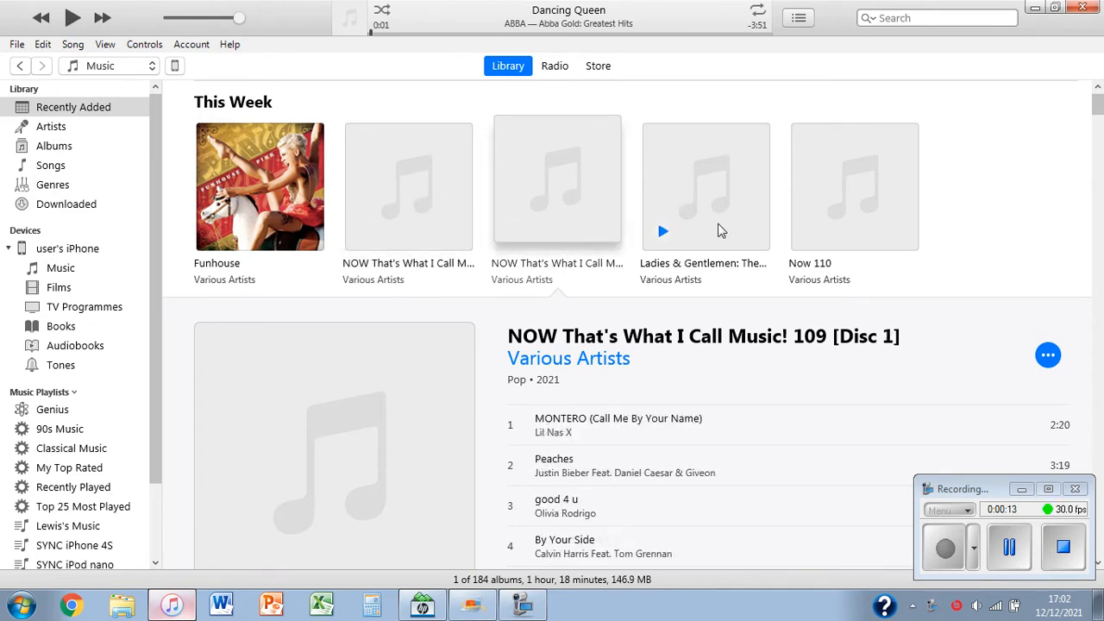
mouse_move(612, 393)
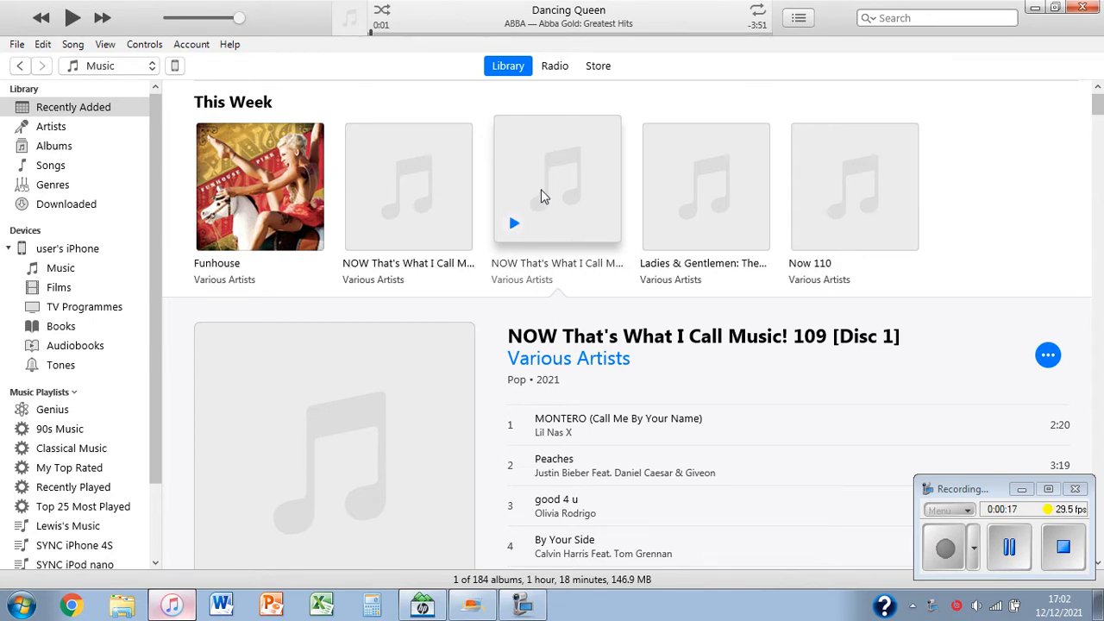
mouse_move(870, 328)
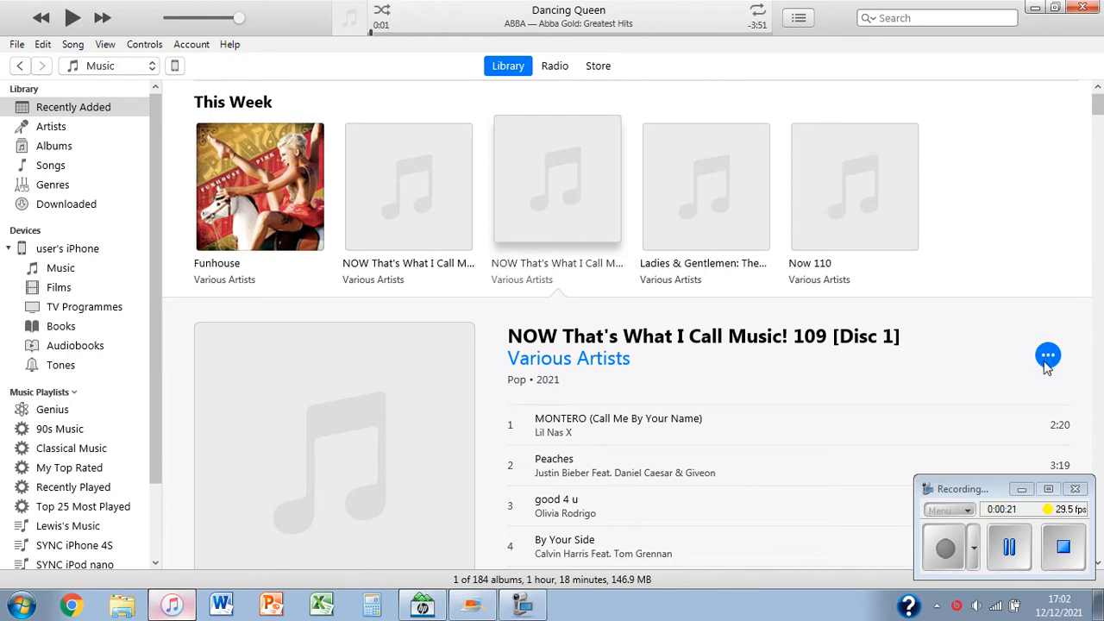
- Request Album Info for NOW 109 [Disc 1] from its ••• menu
left_click(1047, 355)
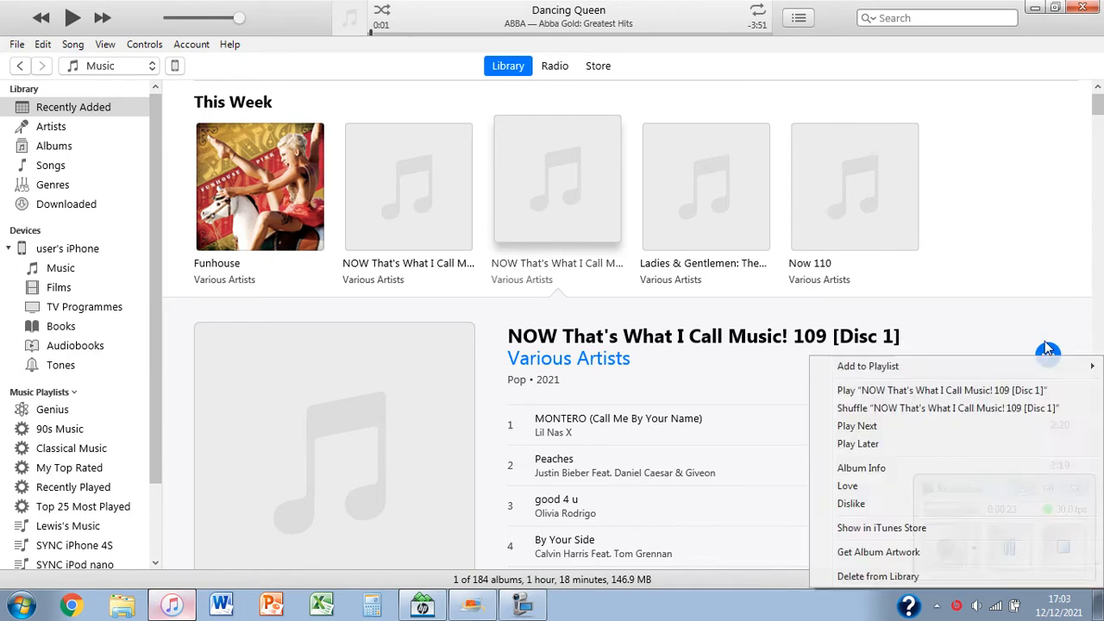
mouse_move(890, 552)
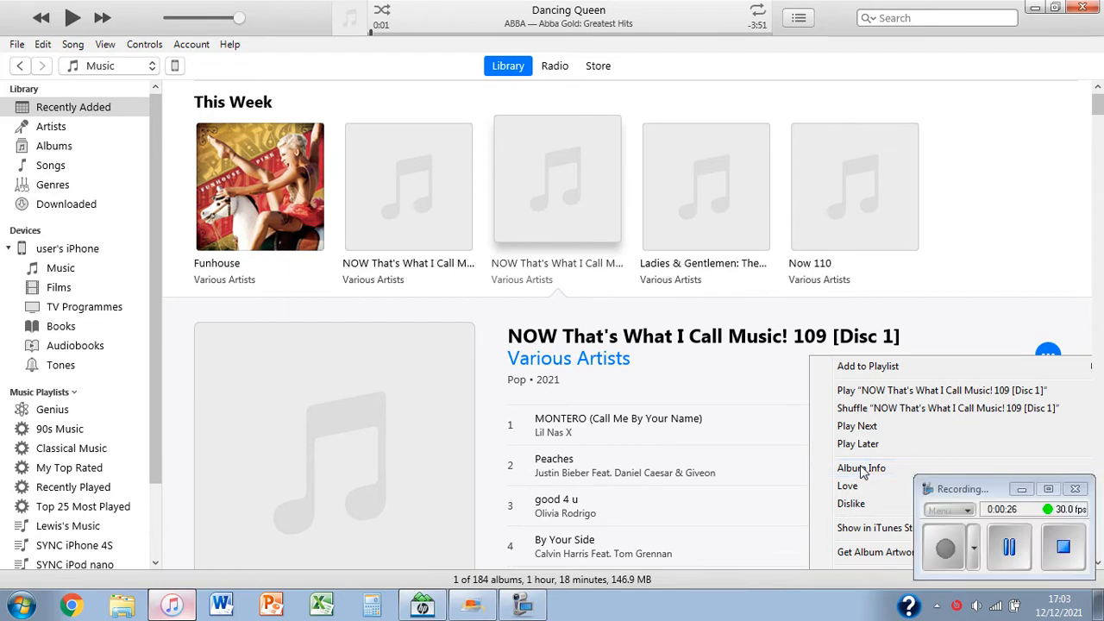
left_click(861, 467)
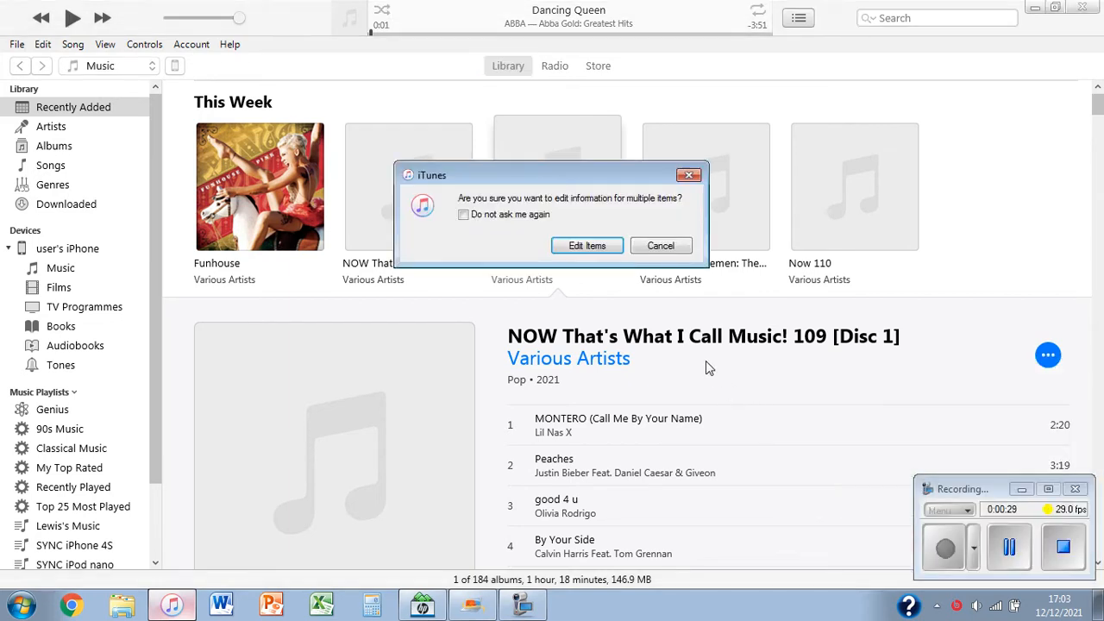
mouse_move(669, 328)
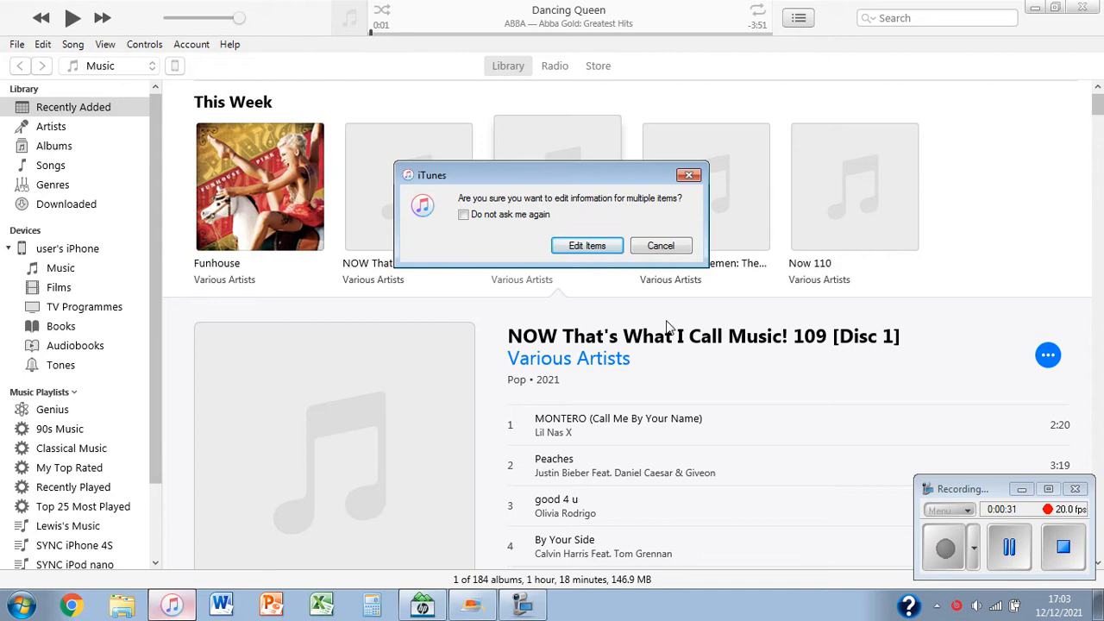
- Edit Disc 1's tracks, removing ' [Disc 1]' so the album reads NOW That's What I Call Music! 109
left_click(587, 244)
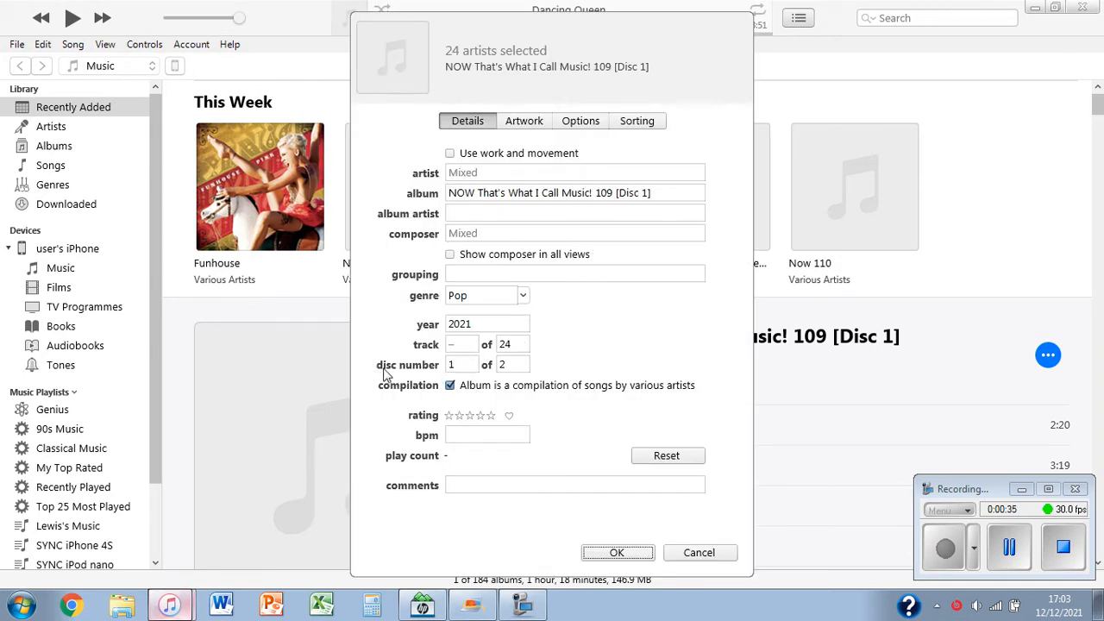
mouse_move(635, 231)
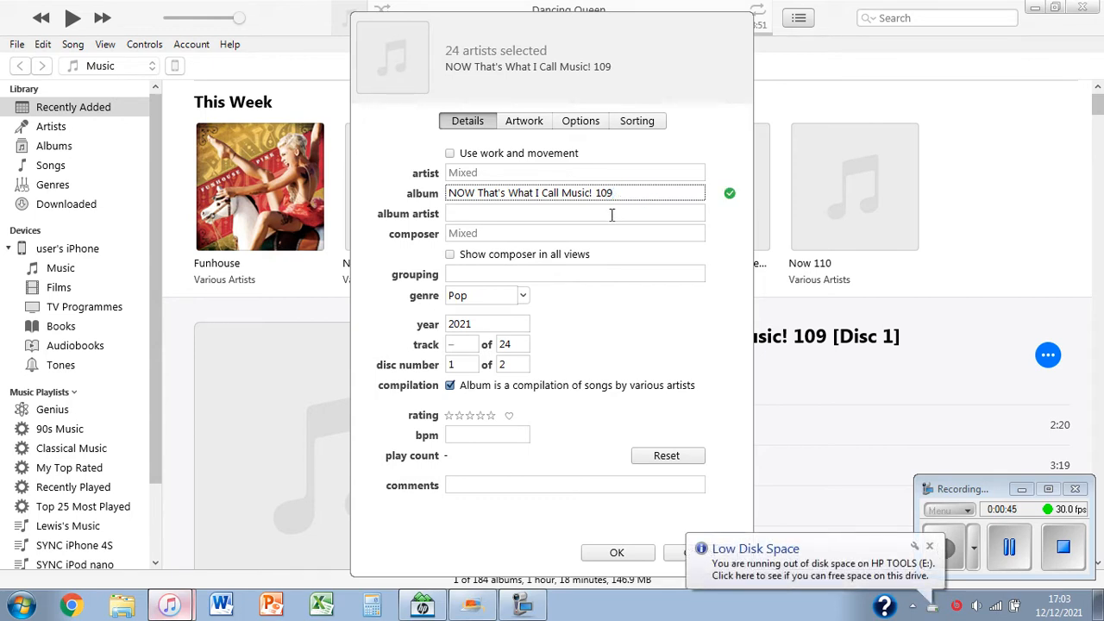
double_click(545, 193)
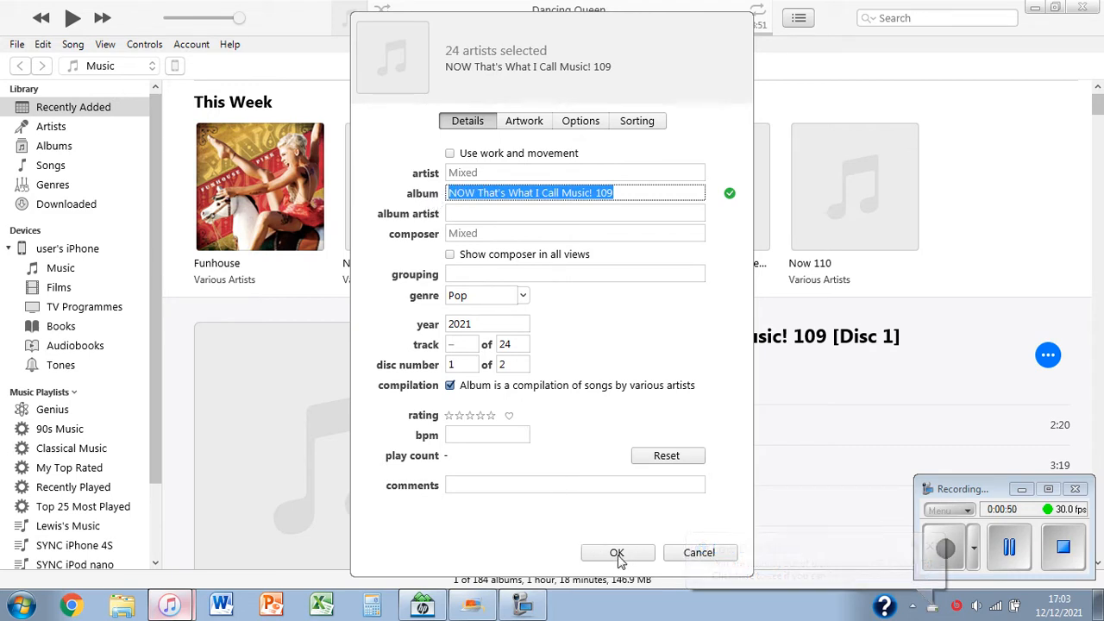
left_click(618, 552)
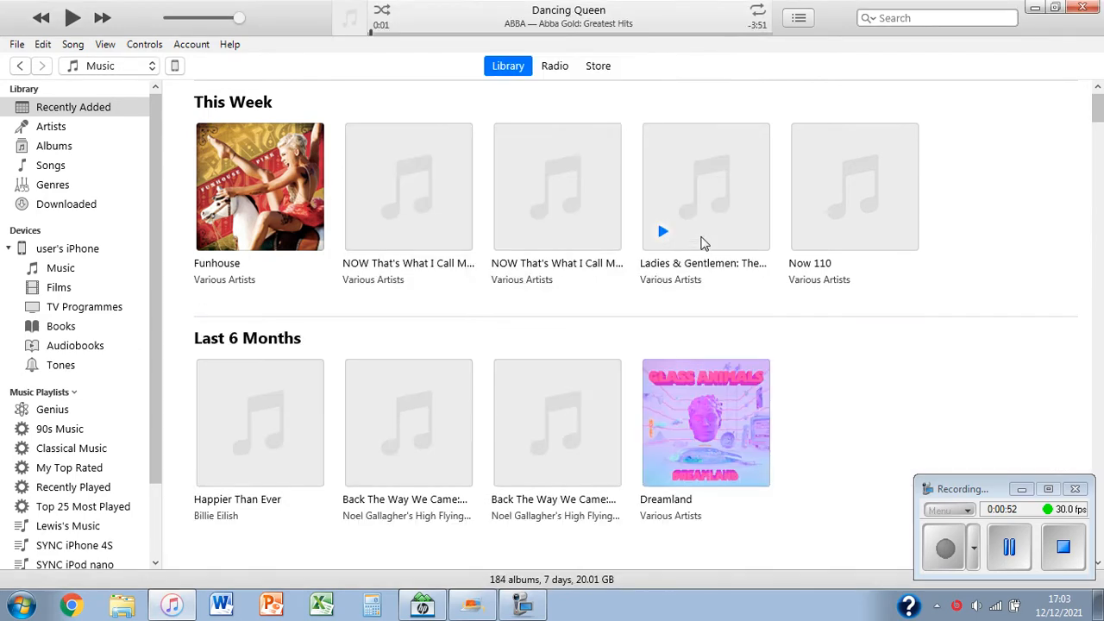
- Expand the Disc 2 album and request Album Info for its tracks
left_click(407, 186)
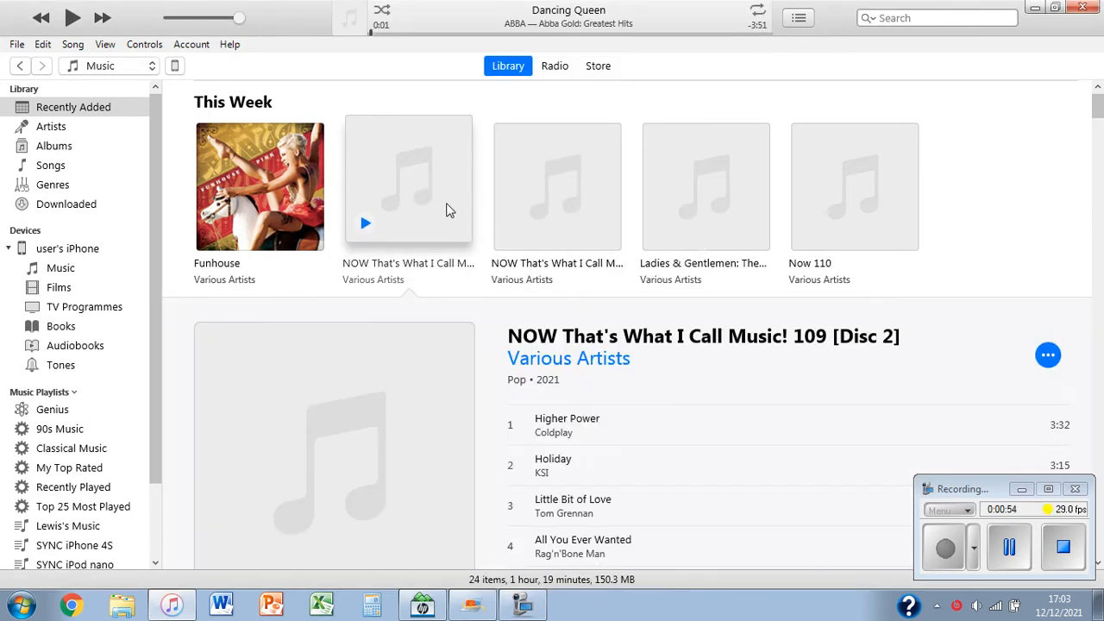
left_click(1047, 355)
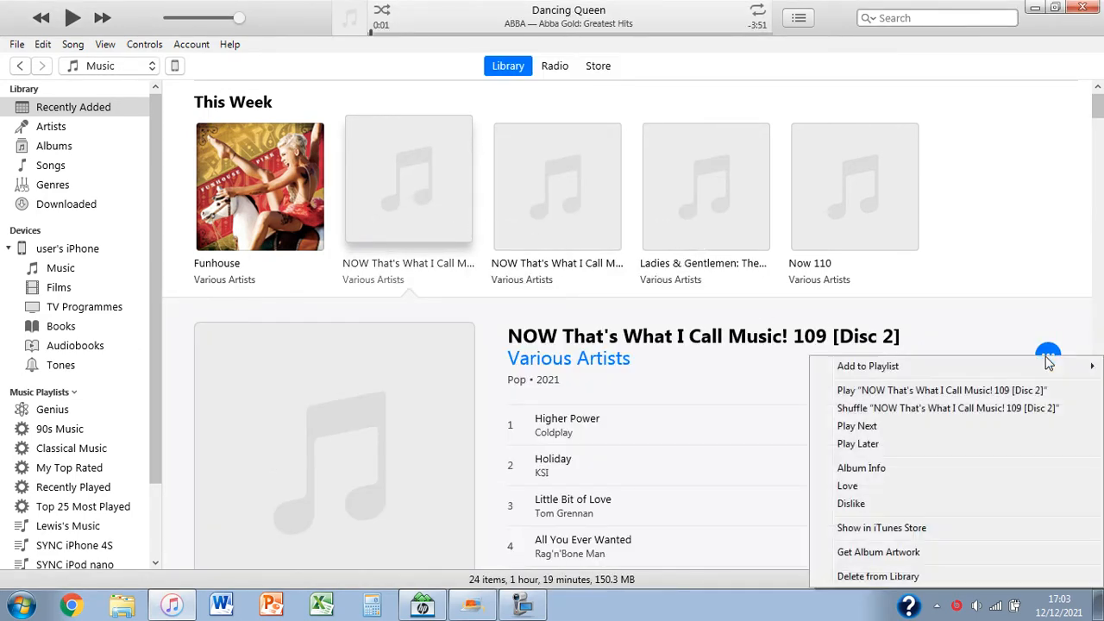
left_click(862, 467)
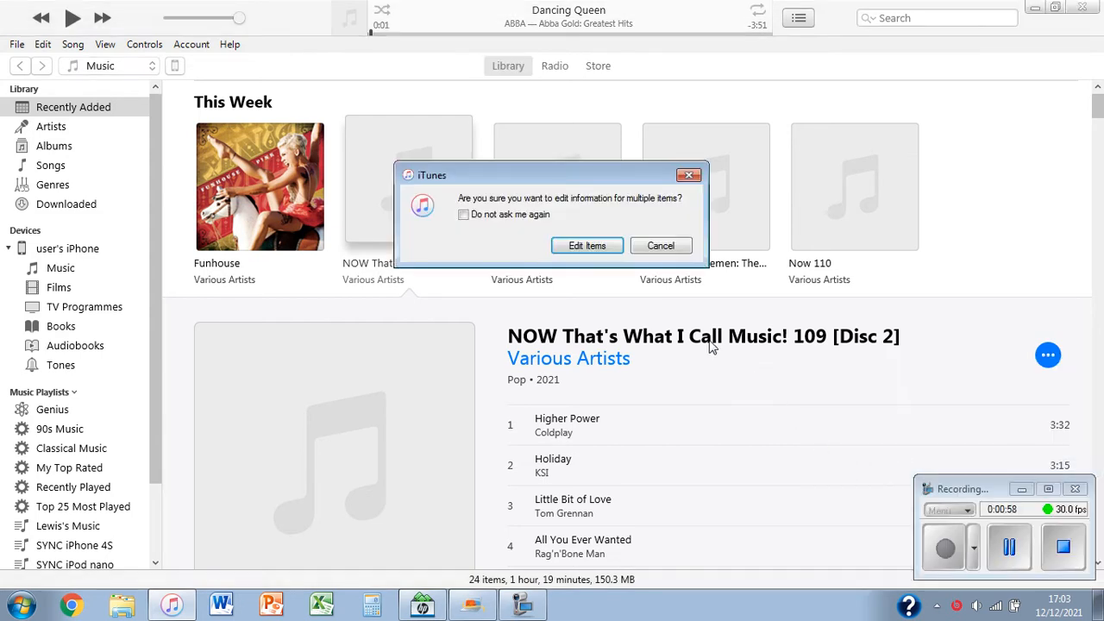
- Set all 24 Disc 2 tracks' album to 'NOW That's What I Call Music! 109' and apply
left_click(587, 245)
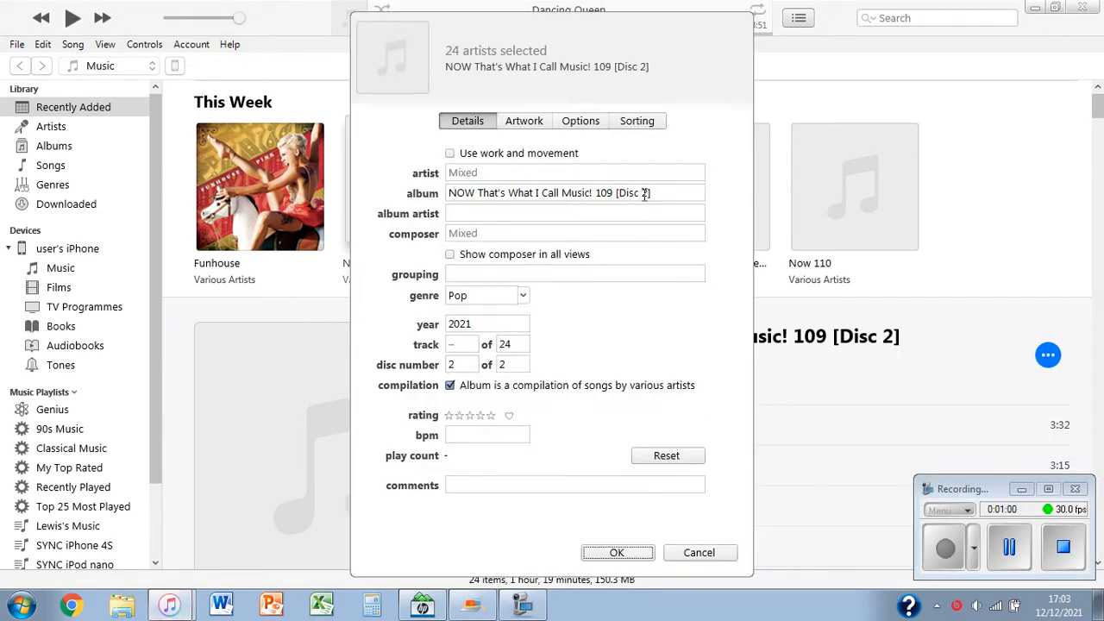
triple_click(574, 193)
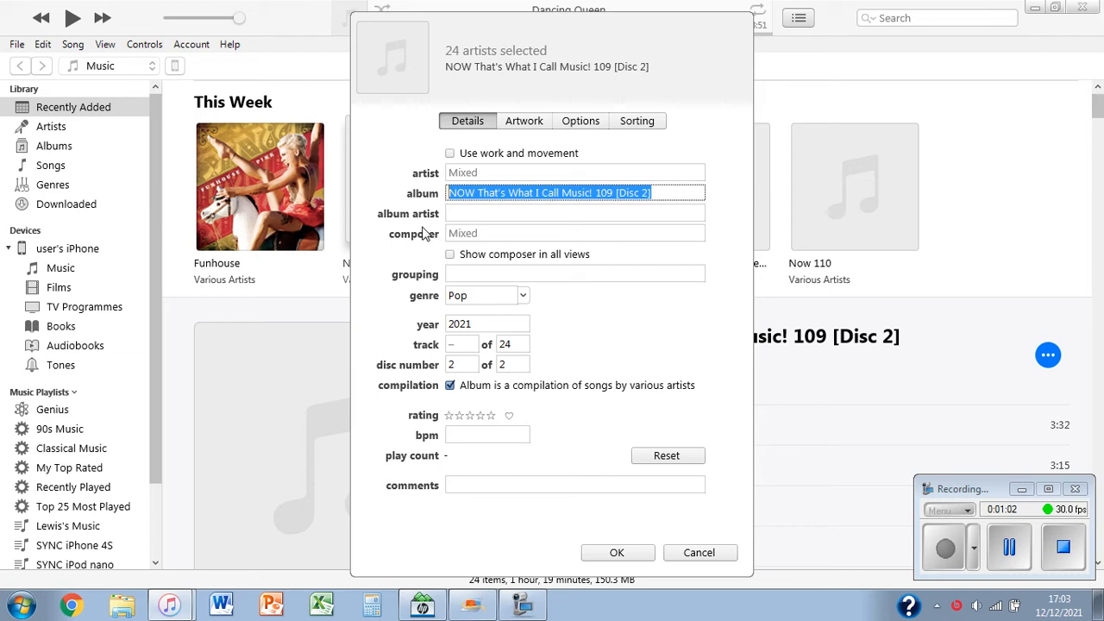
type("NOW That's What I Call Music! 109")
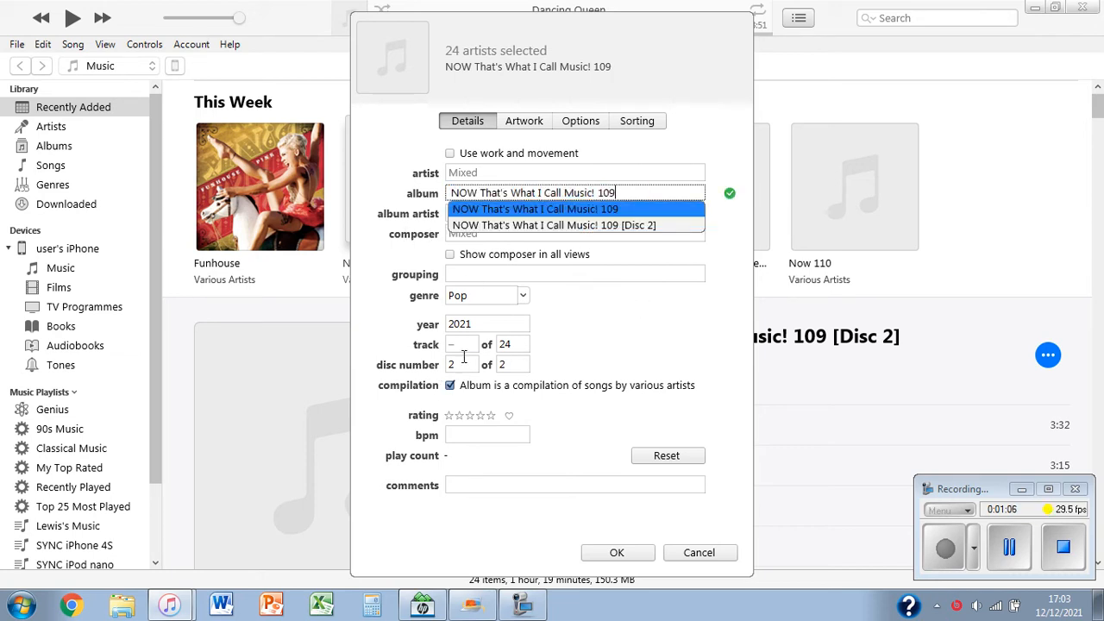
left_click(459, 366)
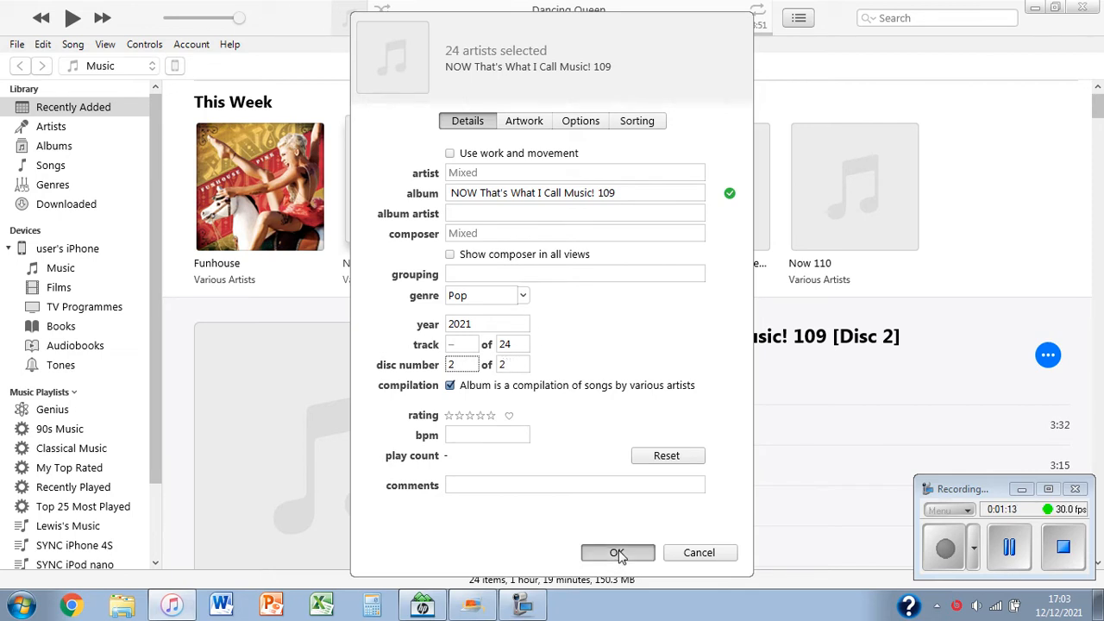
left_click(618, 552)
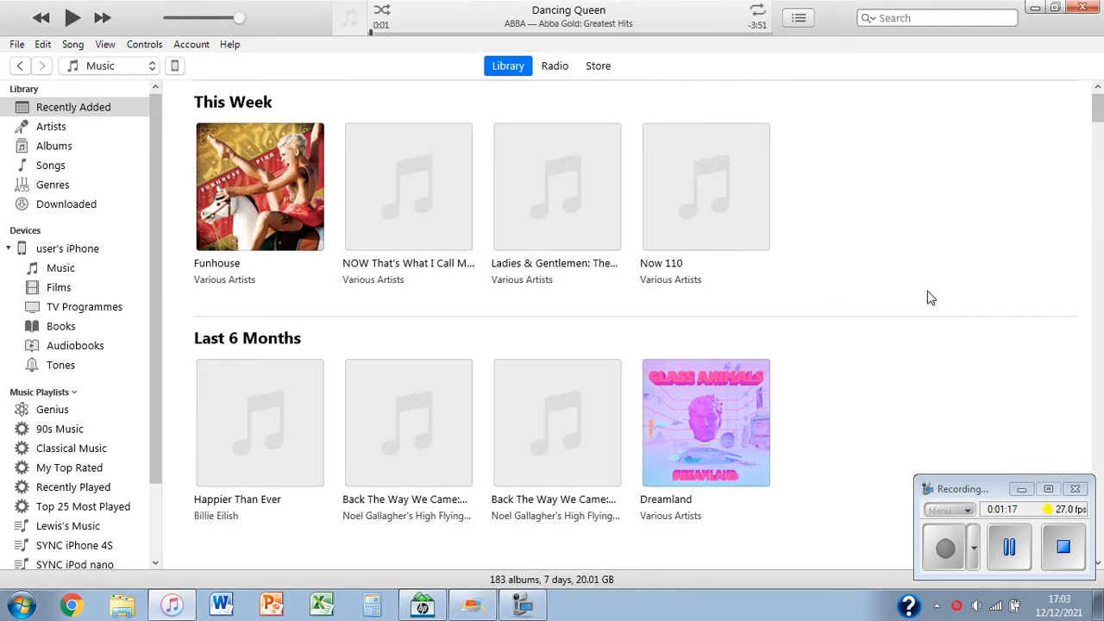
- Check the merged album's tracks, then exit iTunes via File > Exit
left_click(407, 186)
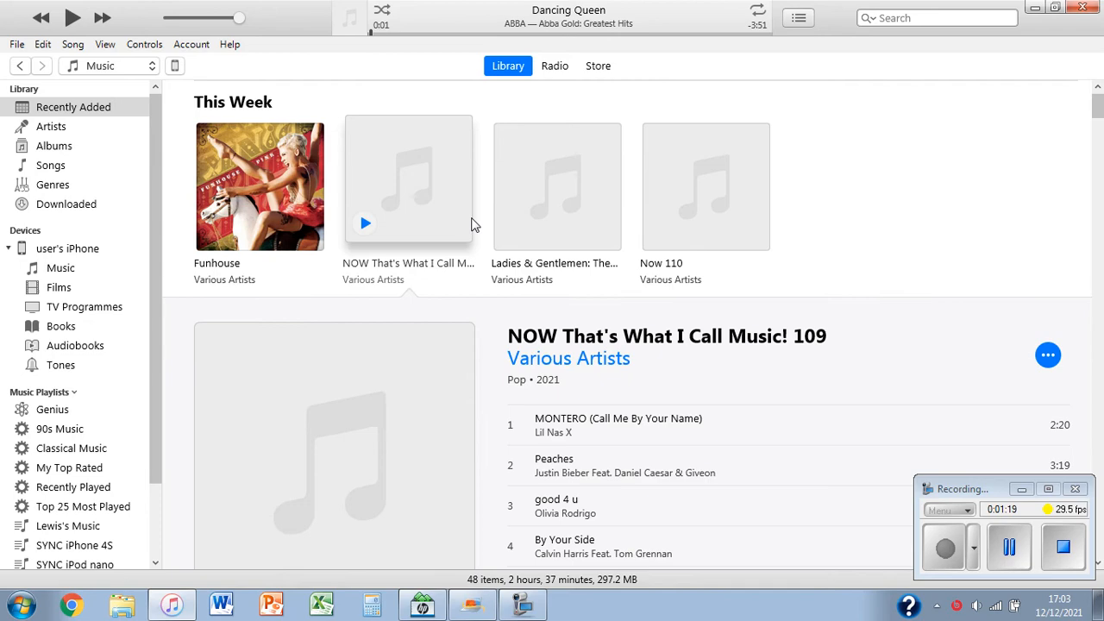
scroll("down", 3)
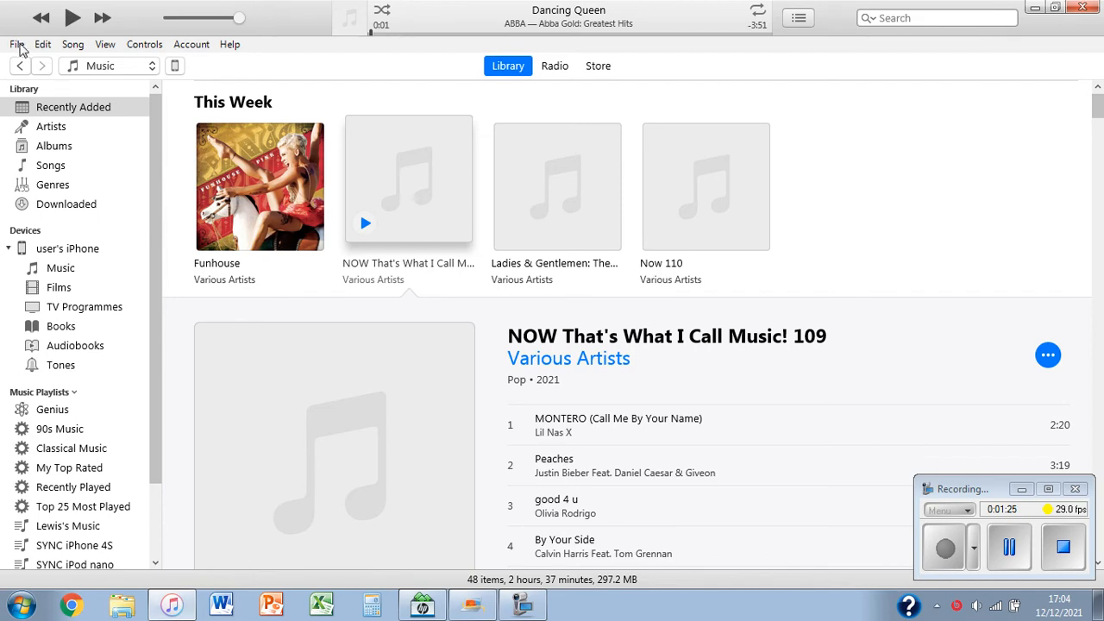
left_click(16, 41)
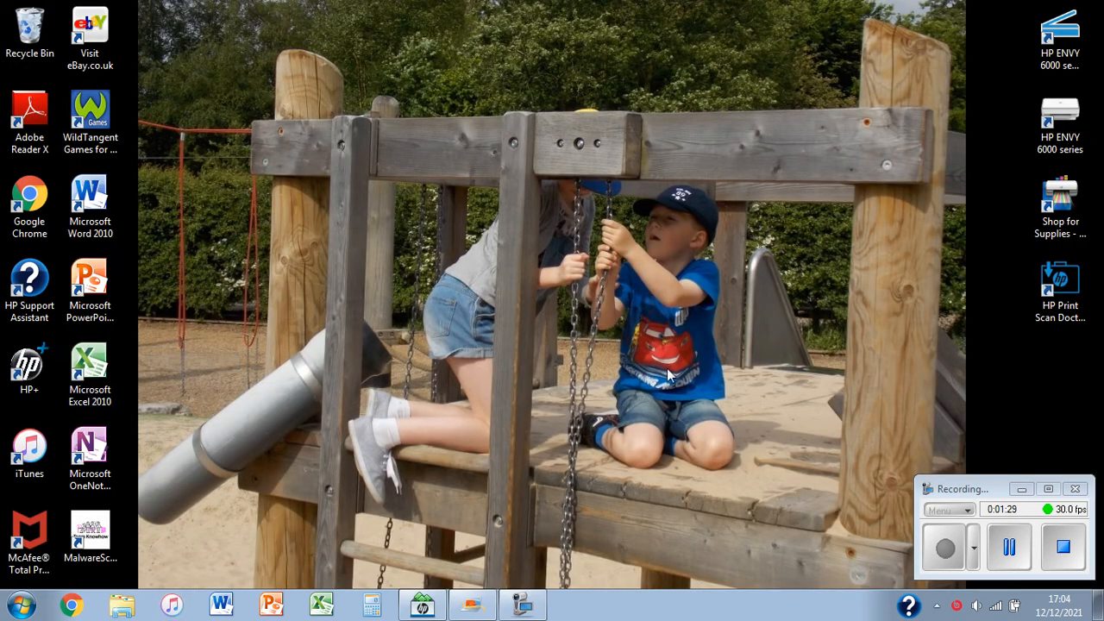
mouse_move(282, 562)
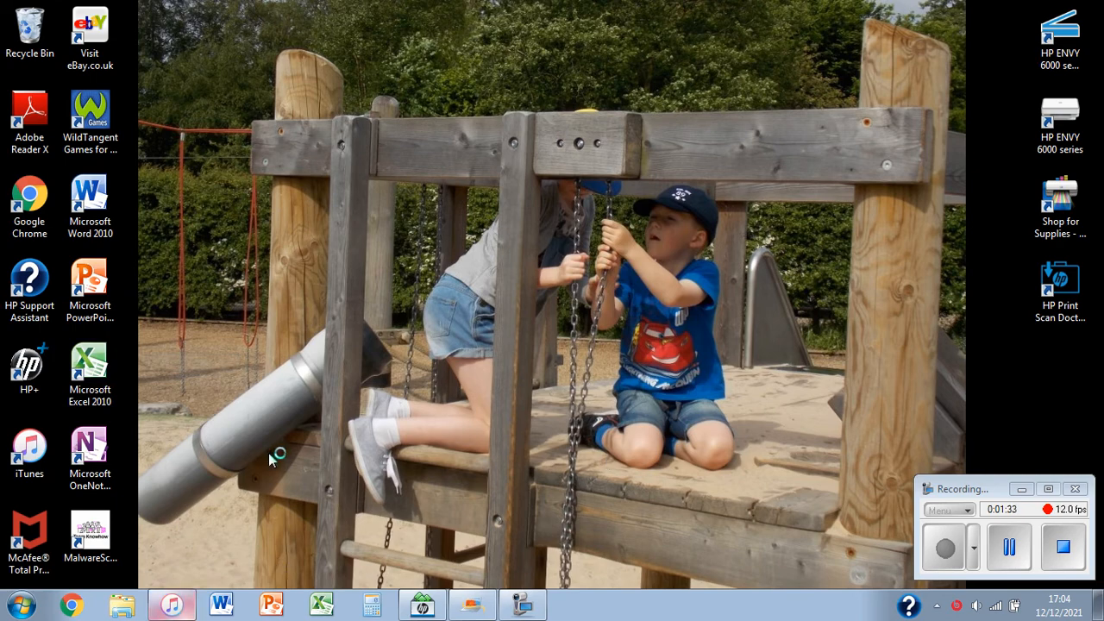
- Relaunch iTunes, decline the default-player prompt, and open the merged NOW 109 album
left_click(173, 600)
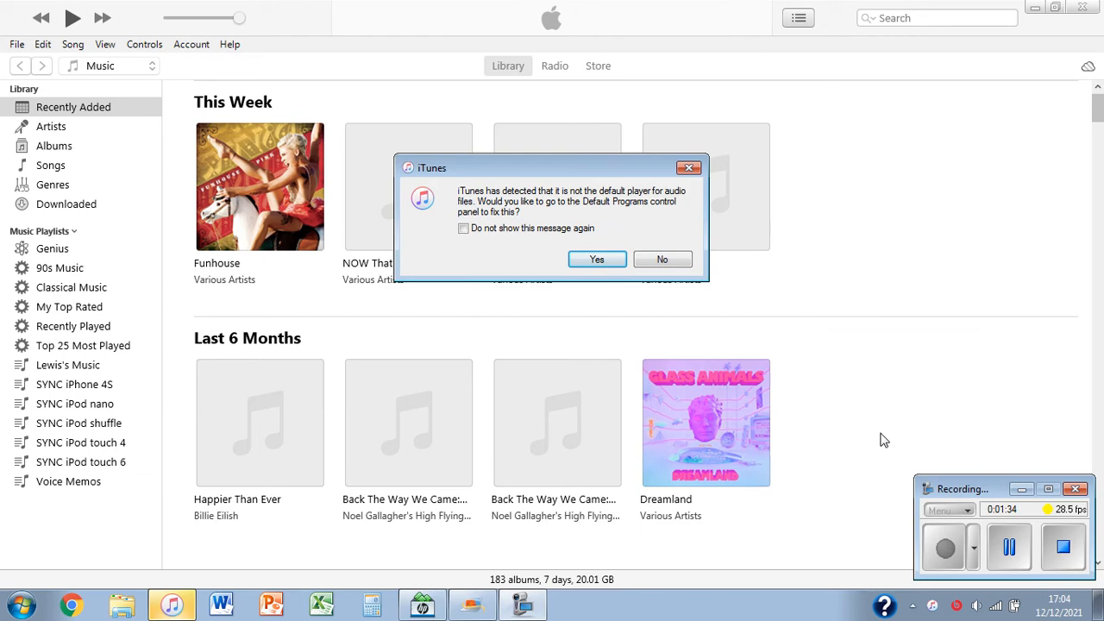
left_click(662, 258)
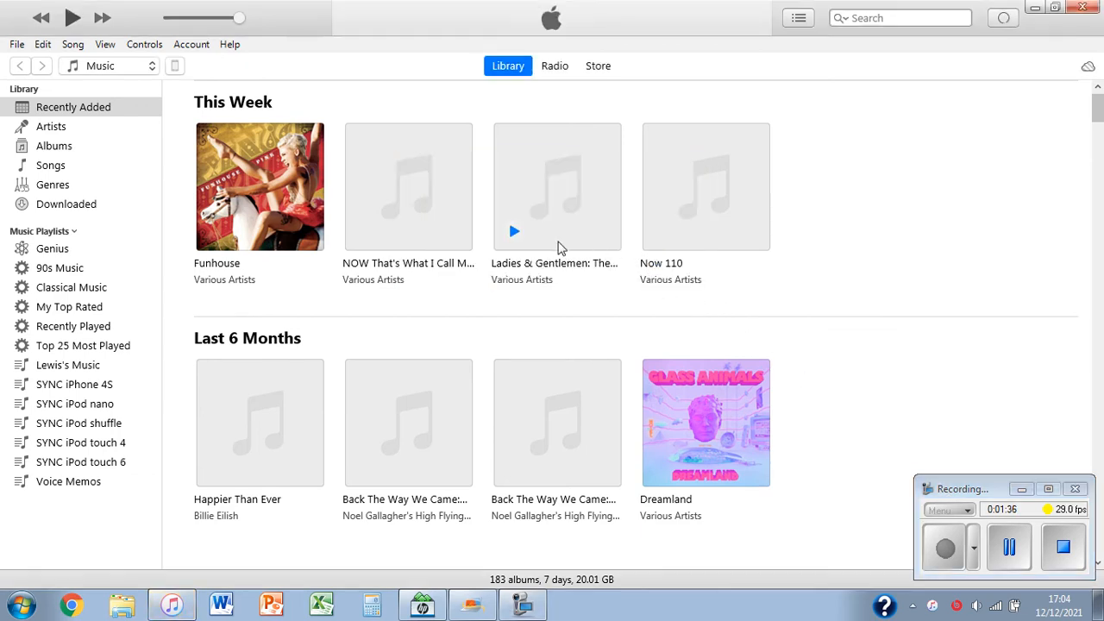
left_click(407, 186)
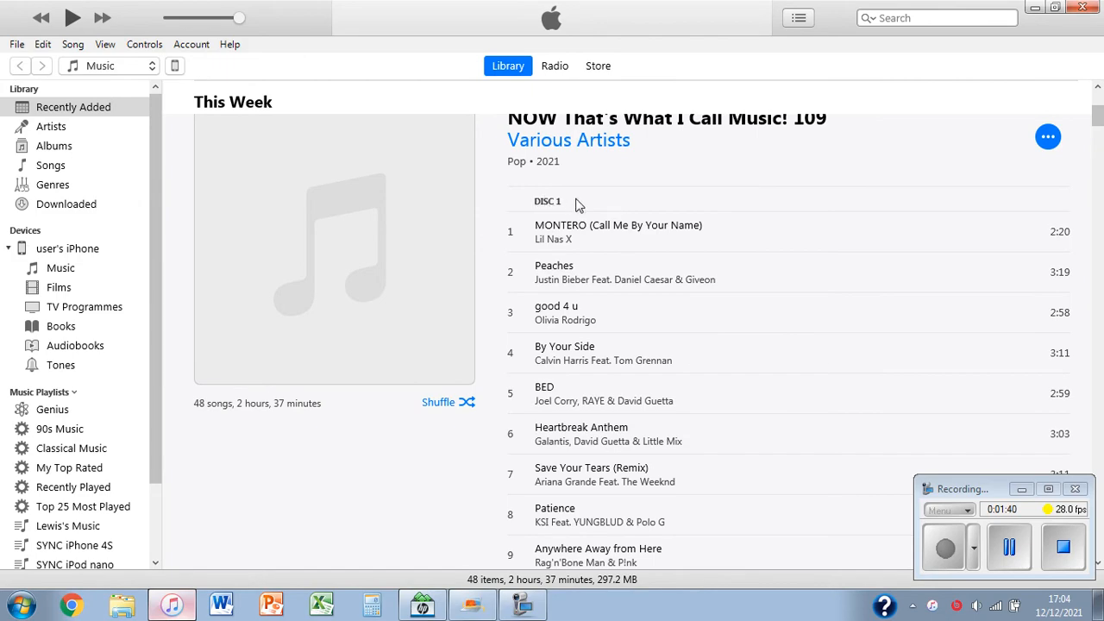
scroll("down", 3)
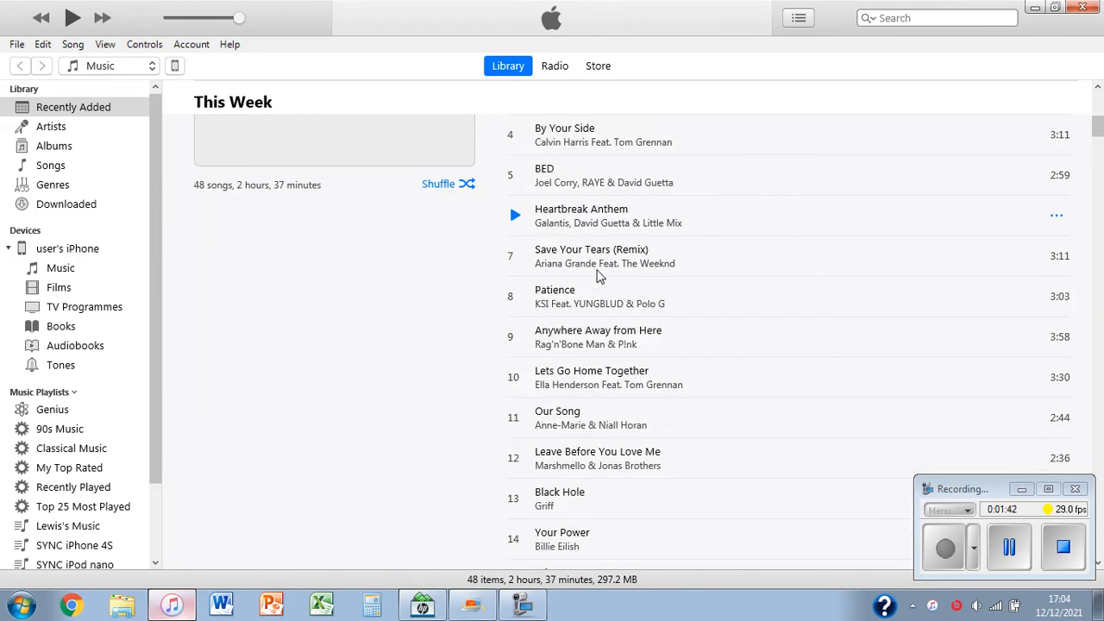
scroll("down", 3)
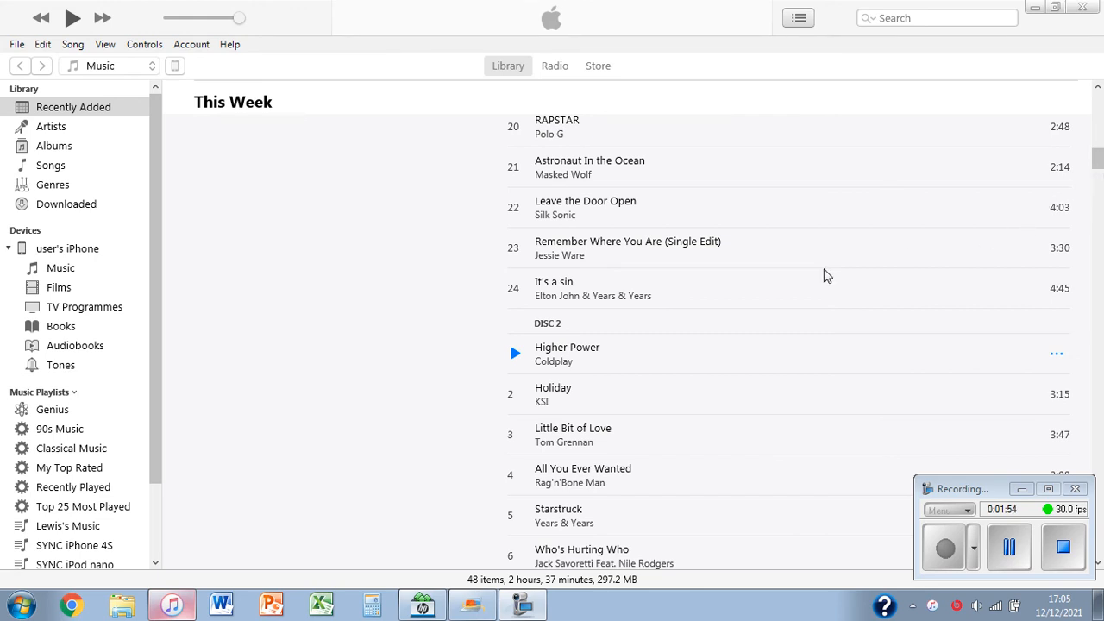
mouse_move(704, 366)
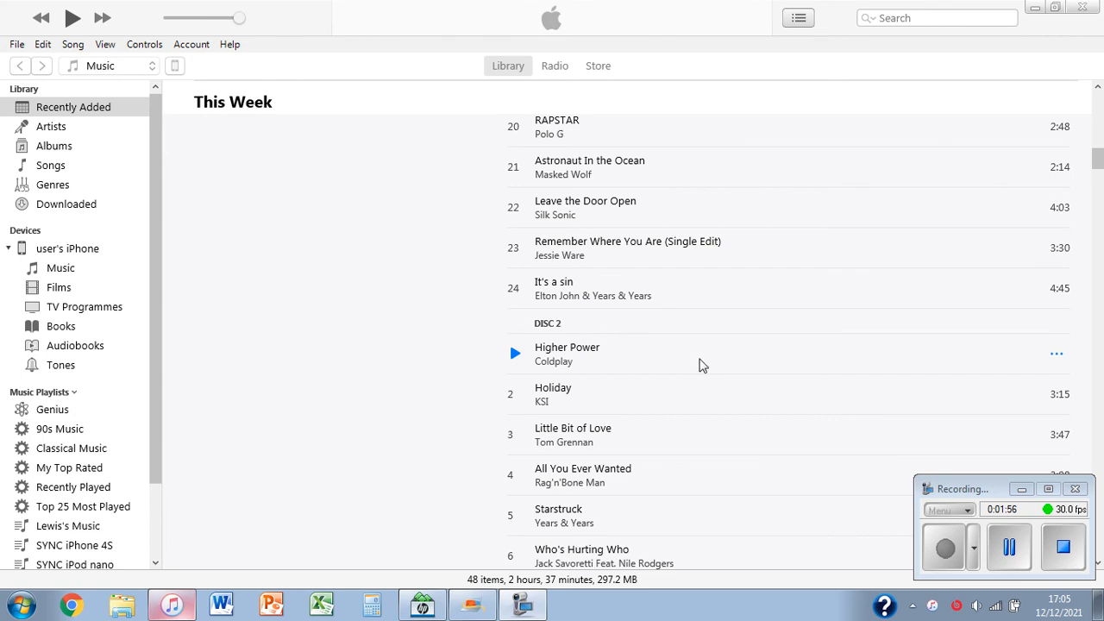
scroll("down", 3)
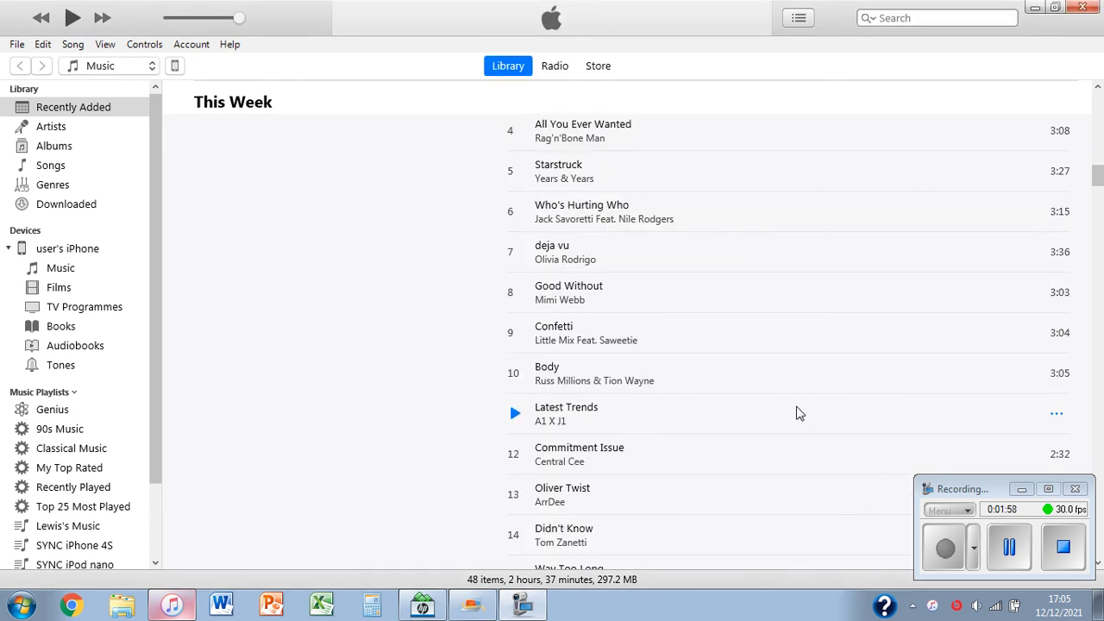